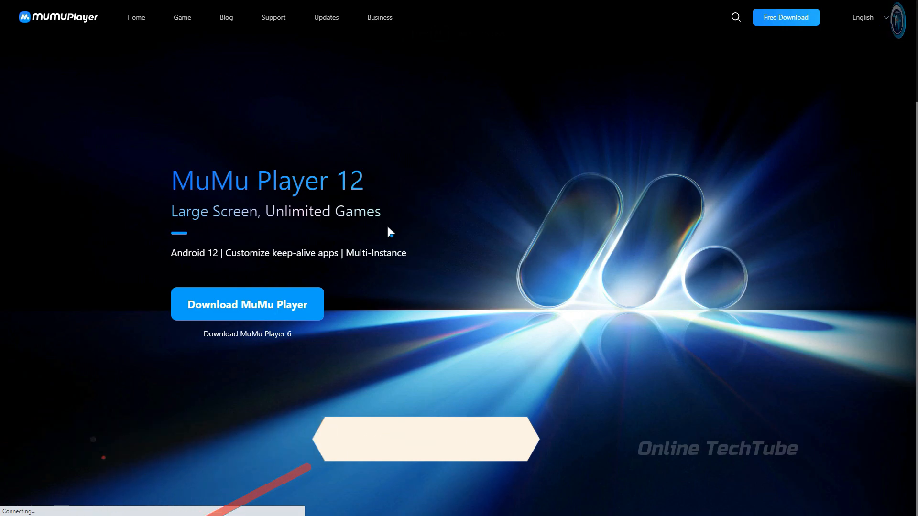
Browse the MuMu Player 12 feature showcase, including the Keyboard&Mouse examples
double_click(266, 180)
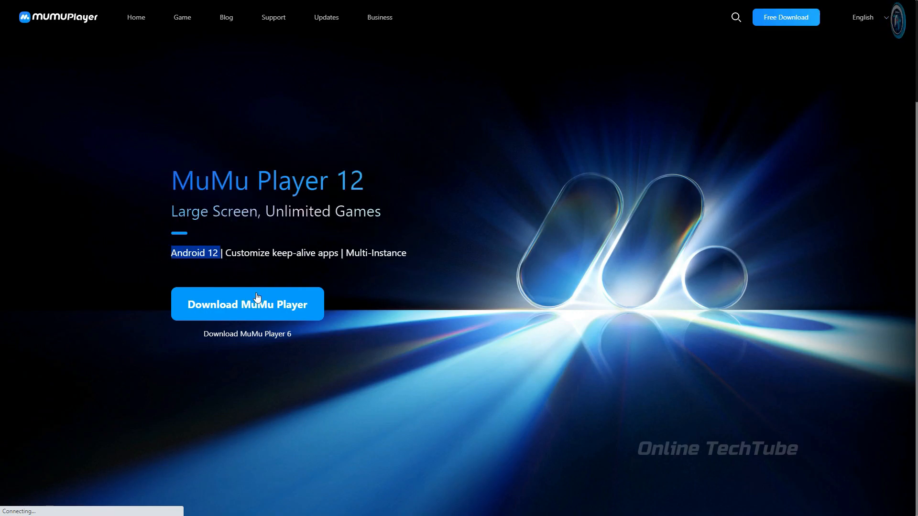
scroll(down, 3)
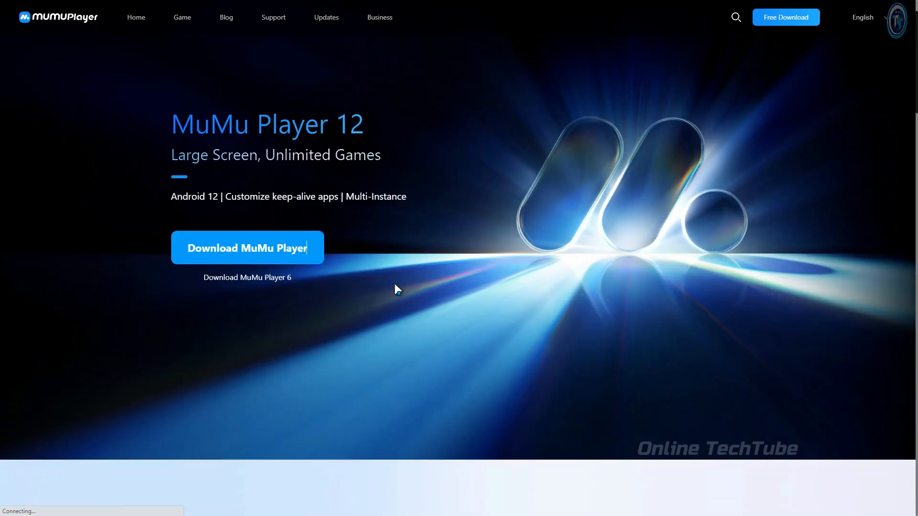
scroll(down, 3)
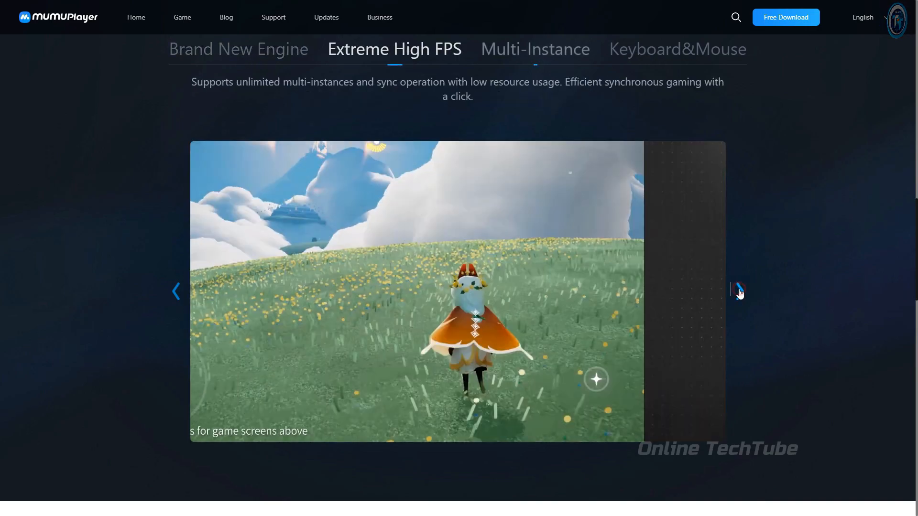
click(739, 291)
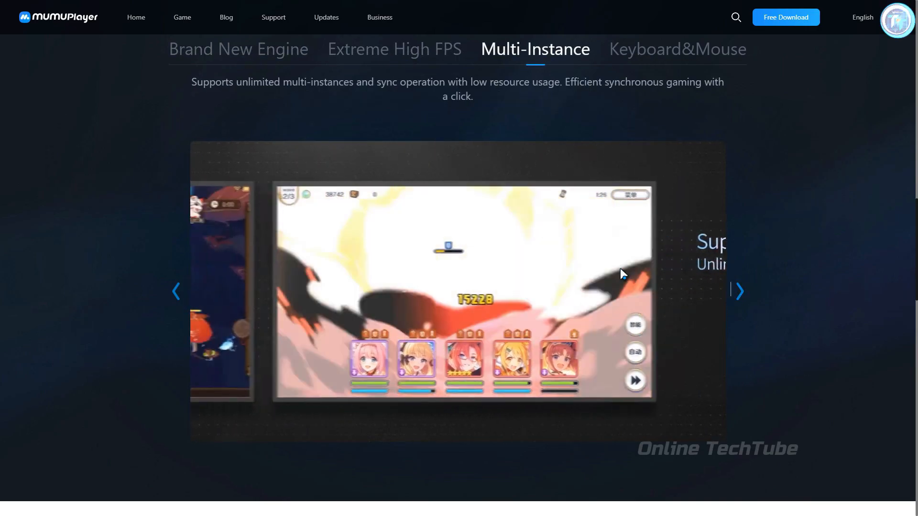
click(677, 49)
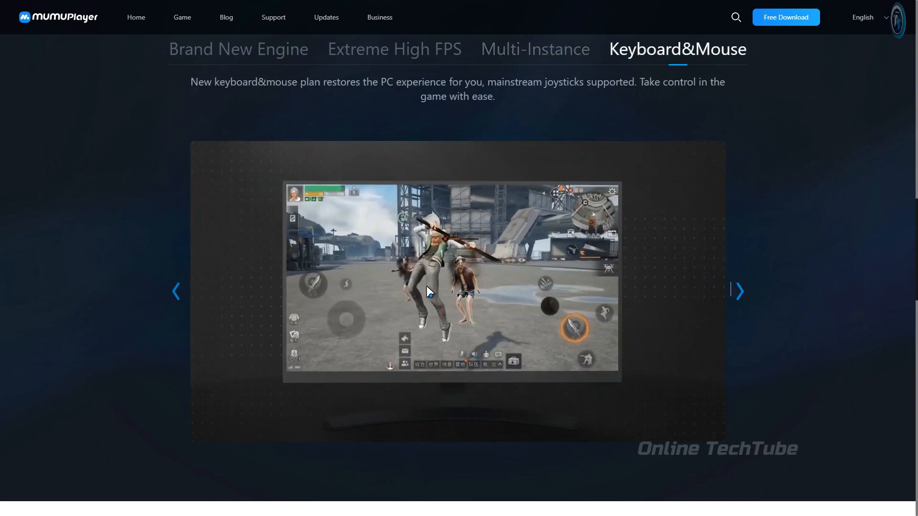
click(738, 292)
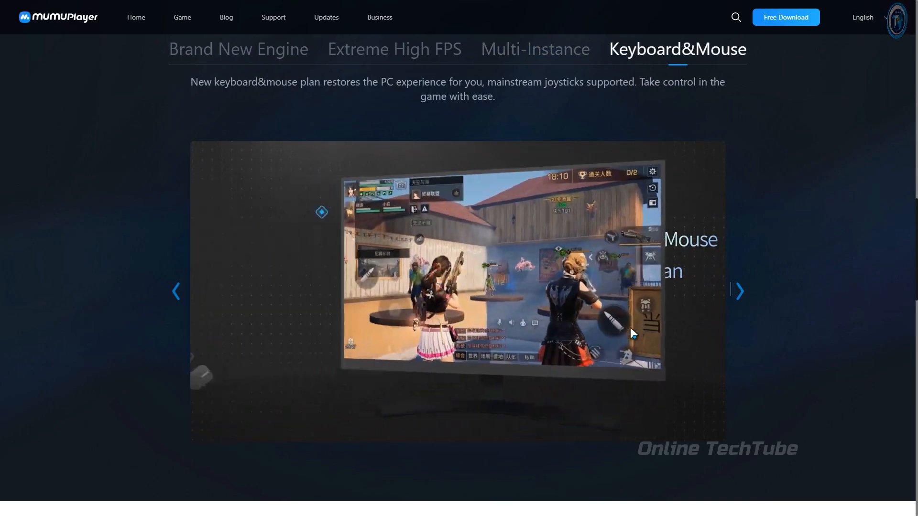
Scroll back to the top of the homepage and exit full-screen view
scroll(up, 3)
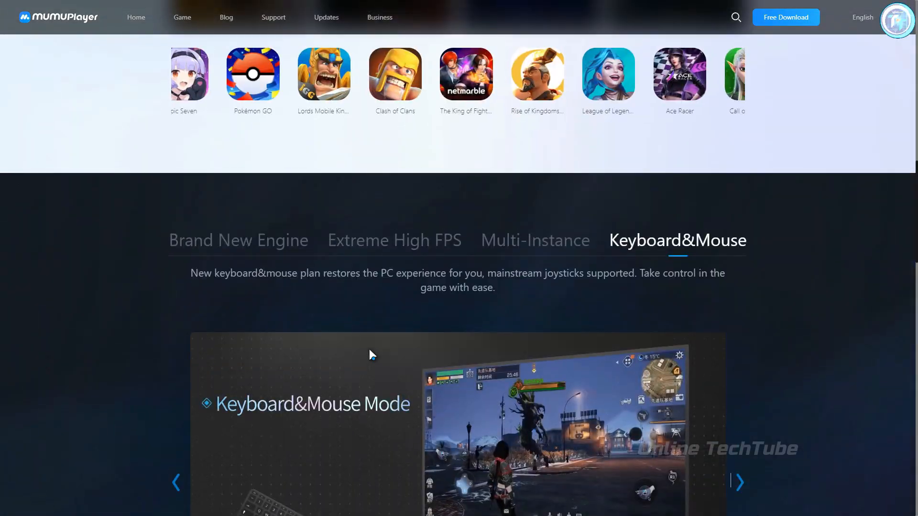
scroll(up, 3)
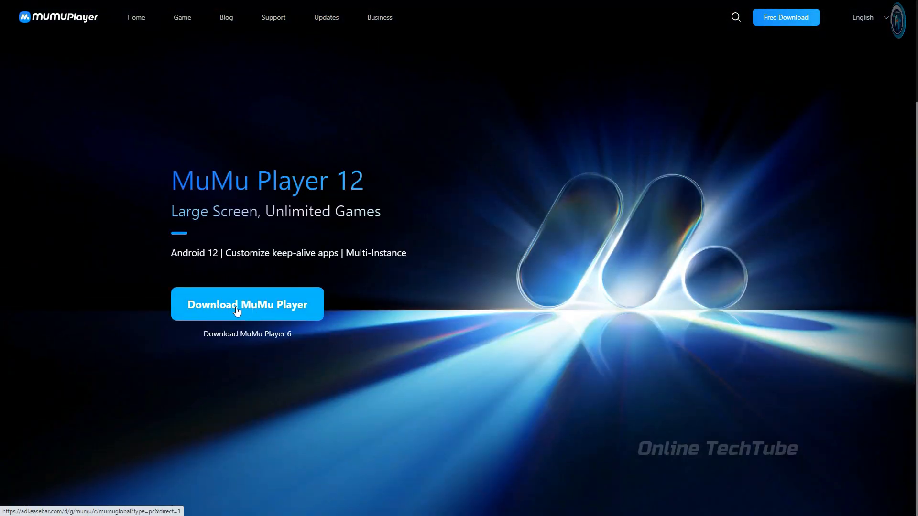
key(F11)
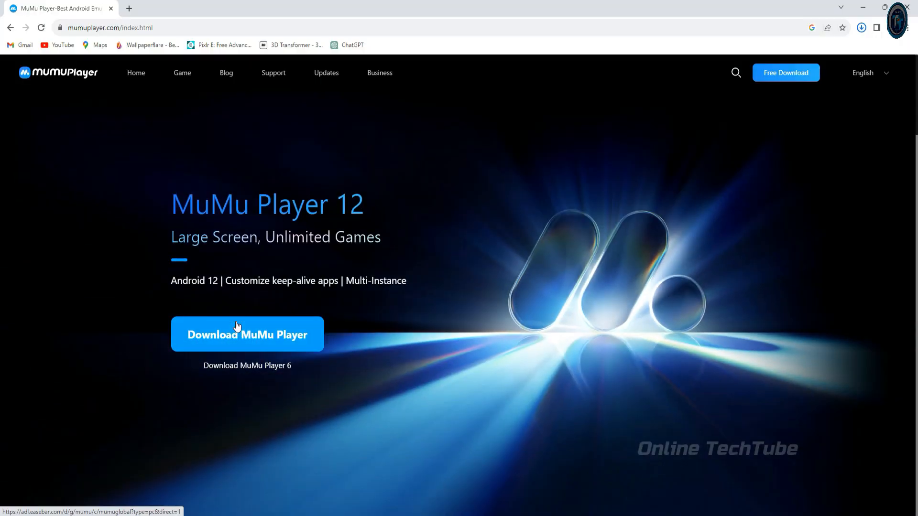
Download and run MuMuInstaller from Downloads, then close File Explorer
click(246, 334)
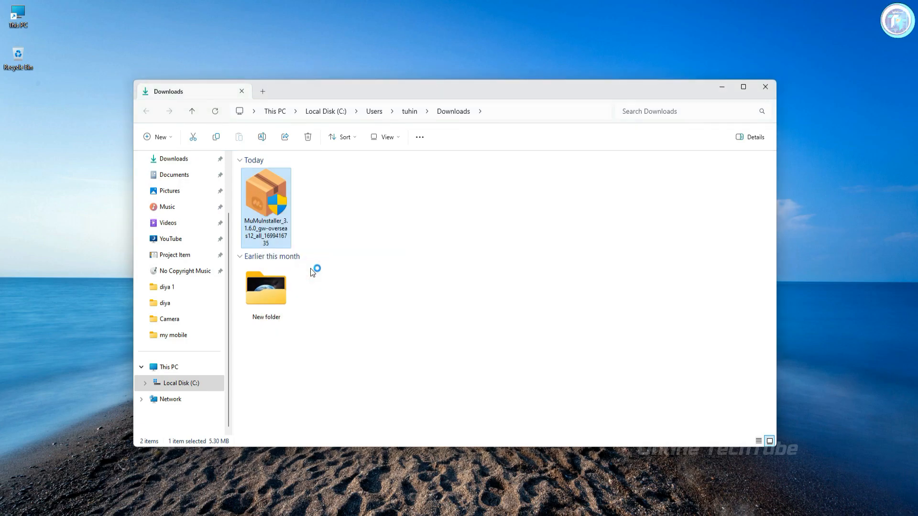
double_click(265, 196)
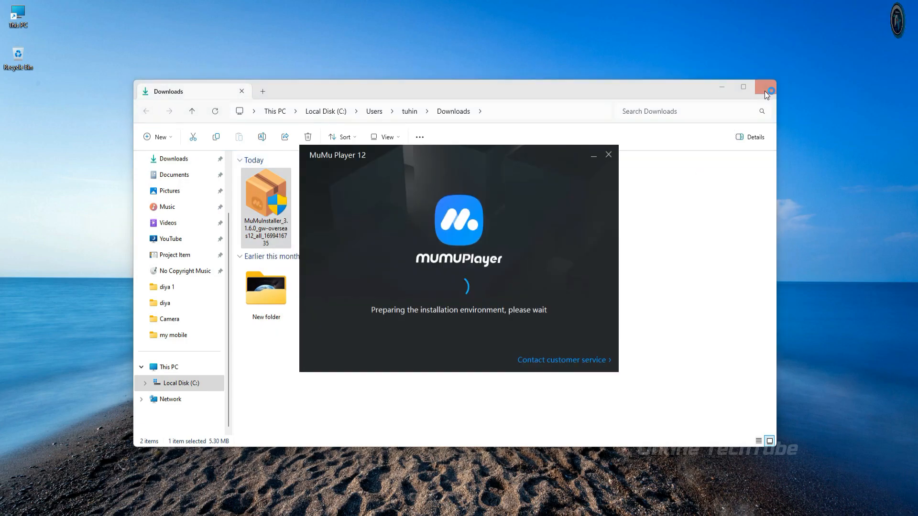
click(764, 87)
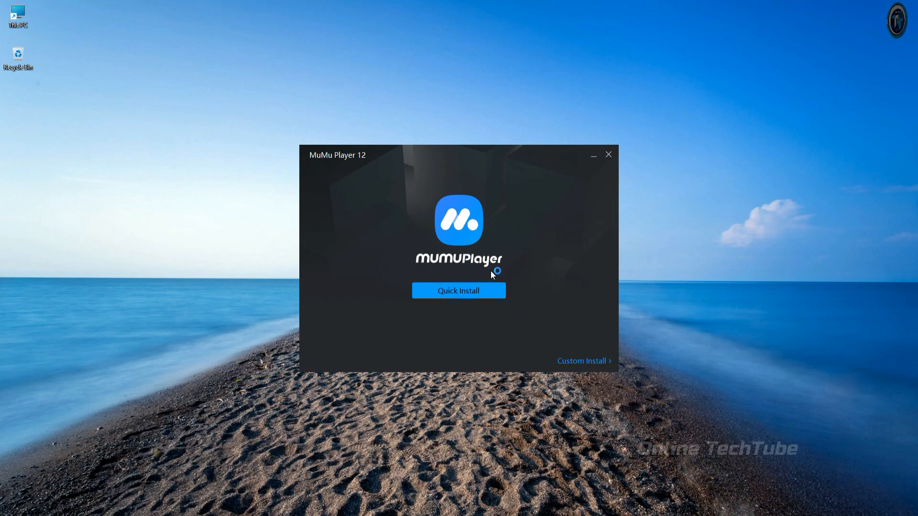
mouse_move(437, 252)
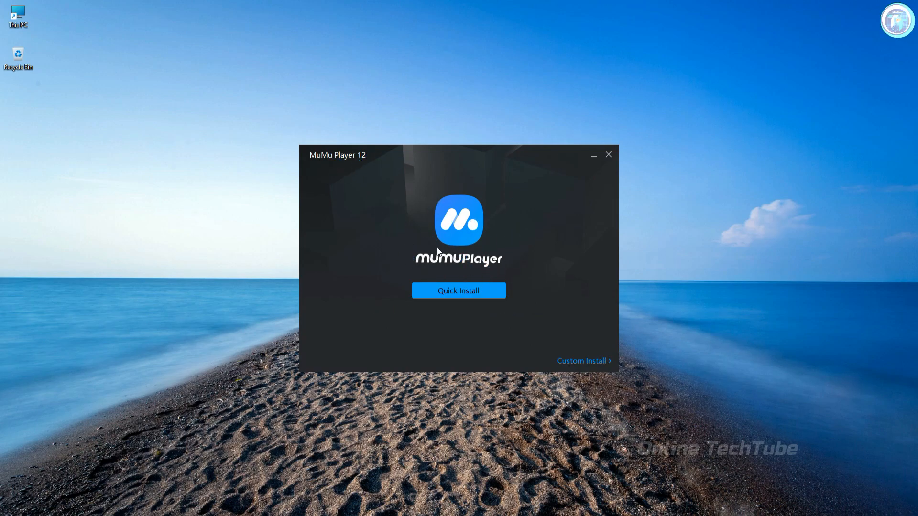
mouse_move(458, 295)
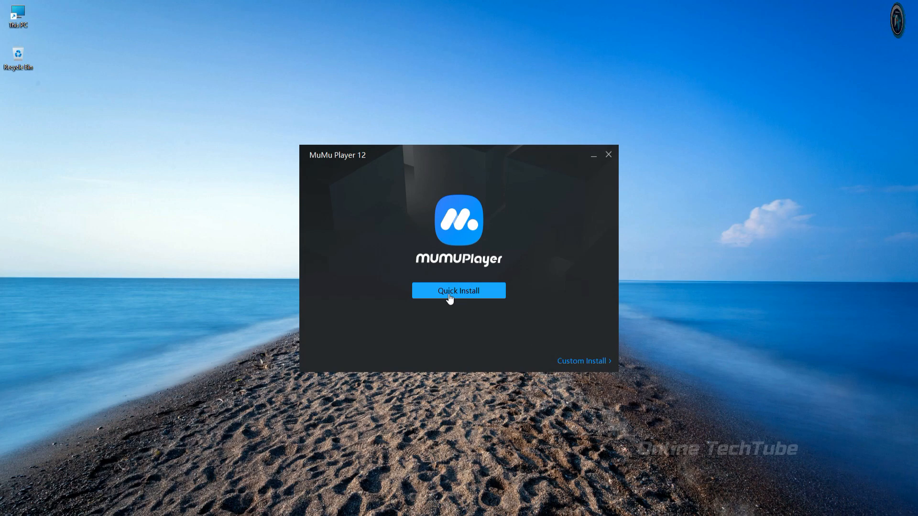
Start MuMu Player 12 Quick Install with default settings
click(458, 290)
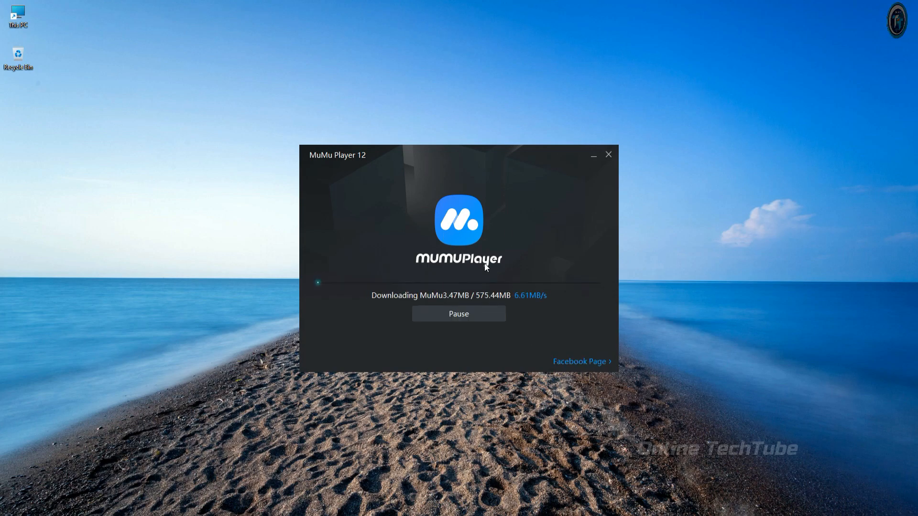
mouse_move(651, 262)
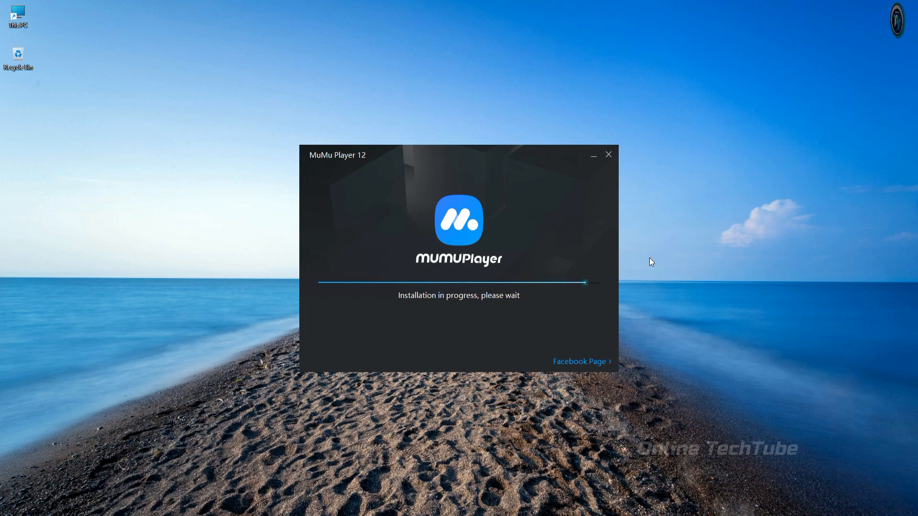
mouse_move(453, 312)
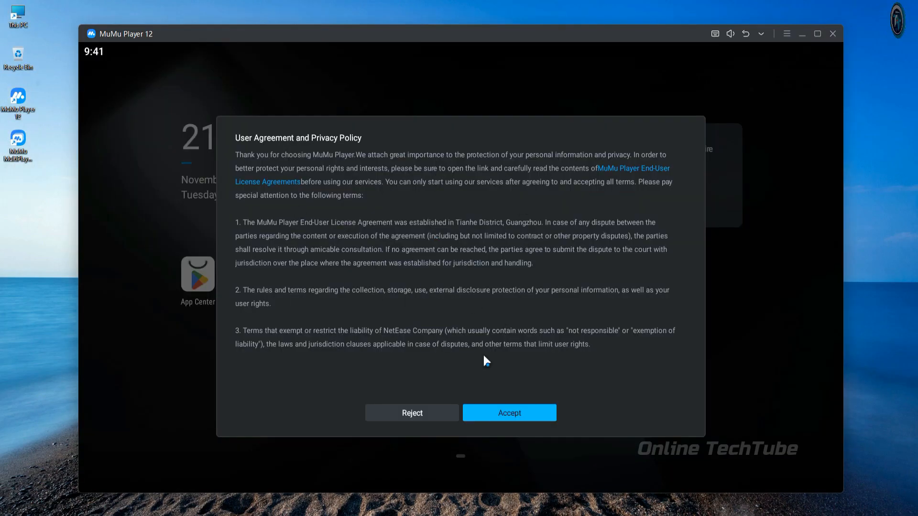
click(508, 413)
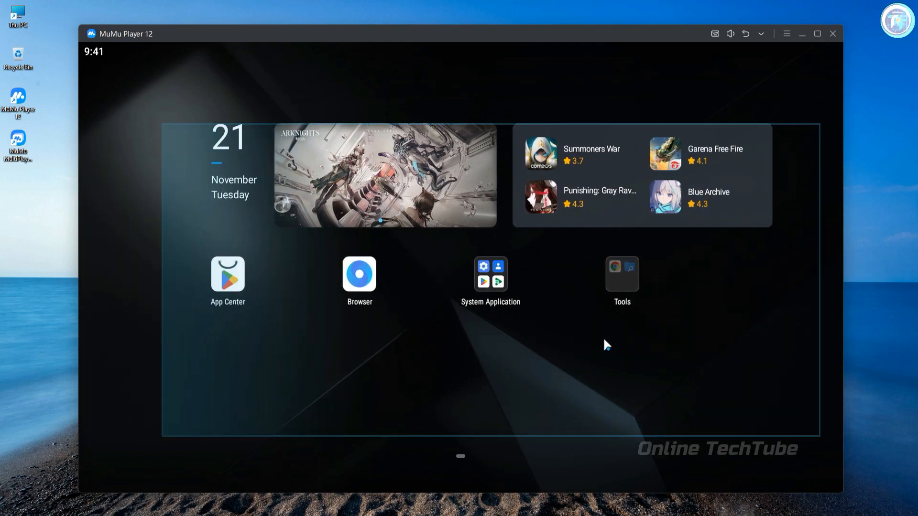
click(490, 273)
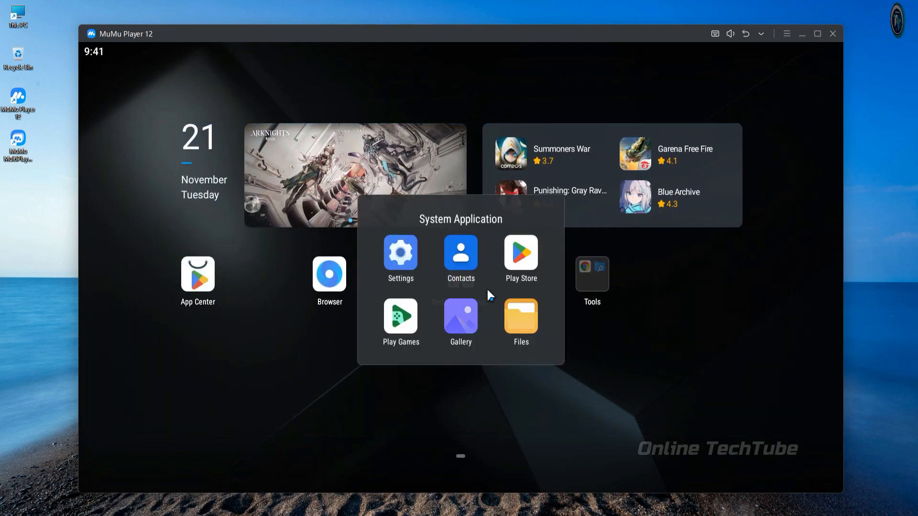
click(592, 274)
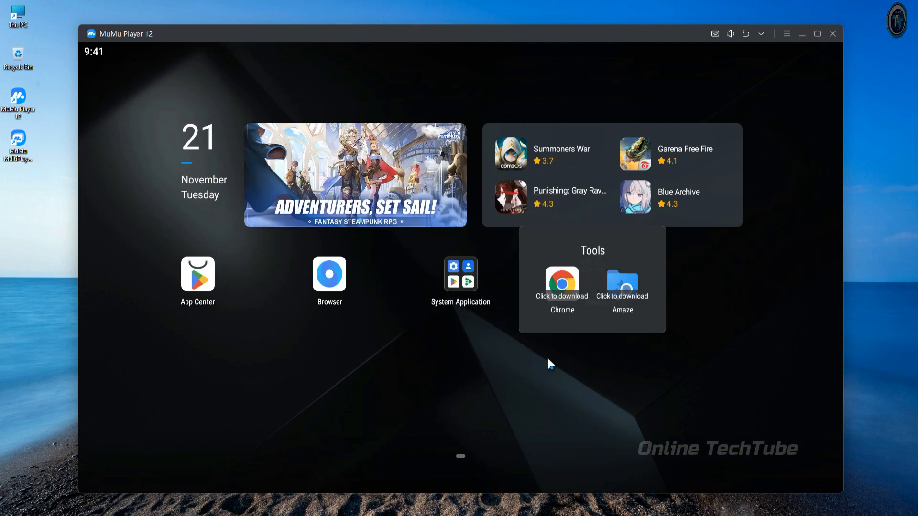
click(278, 295)
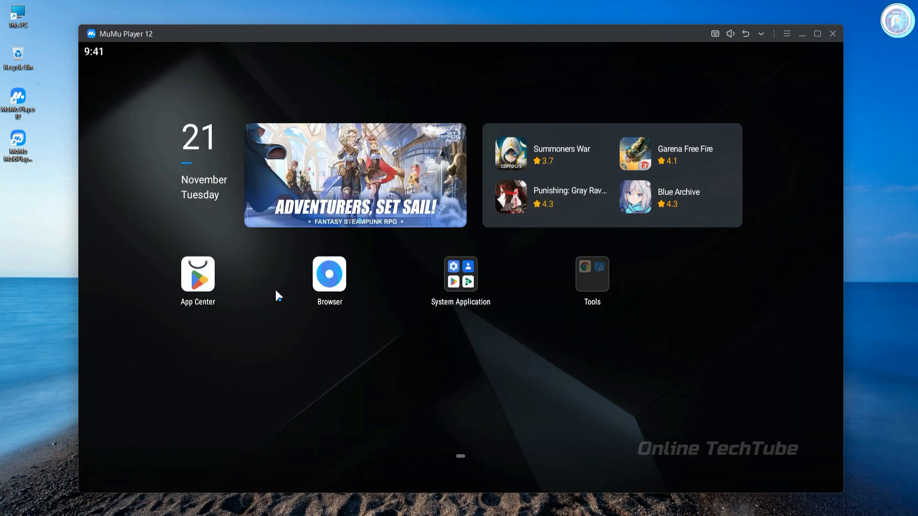
click(786, 34)
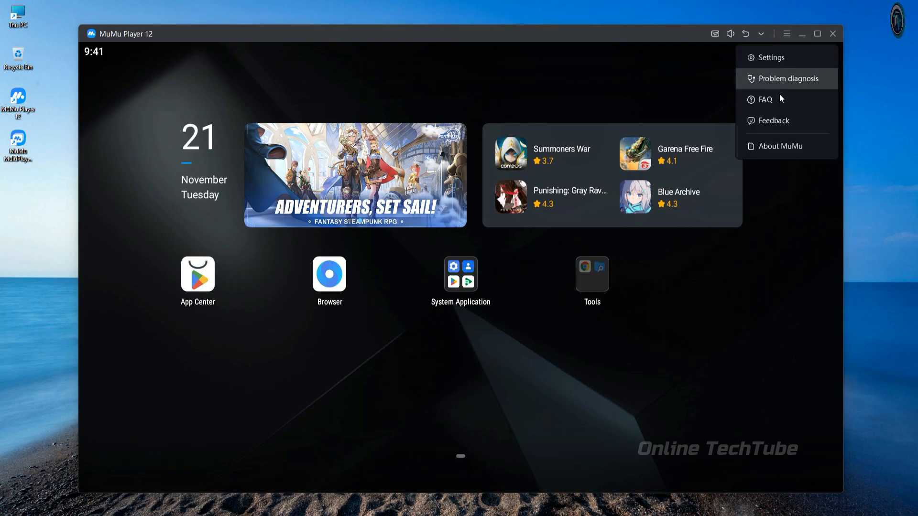
click(780, 146)
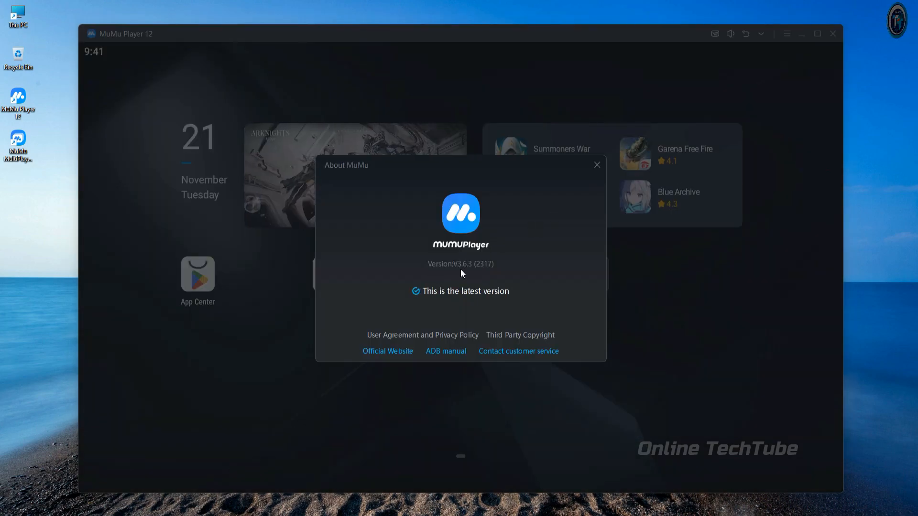
click(595, 164)
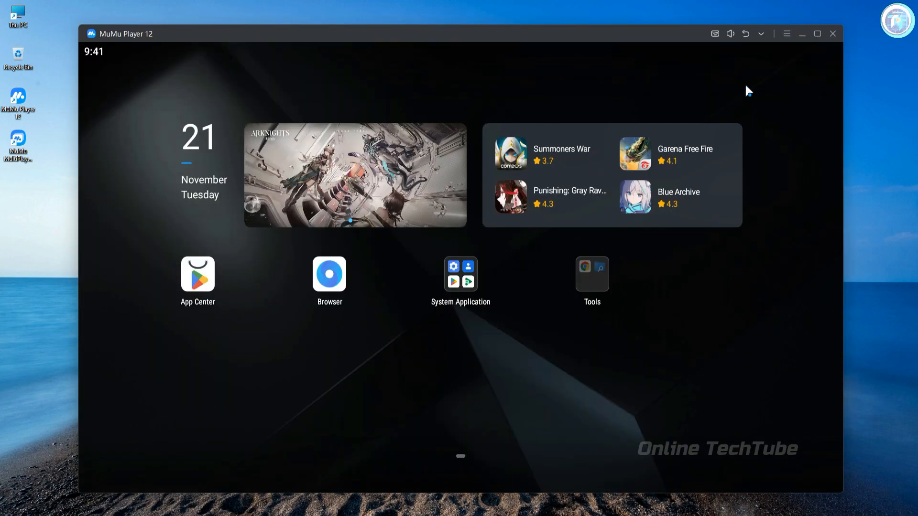
Review the Performance settings and the Display tablet-mode resolutions, including 1600 x 900
click(785, 34)
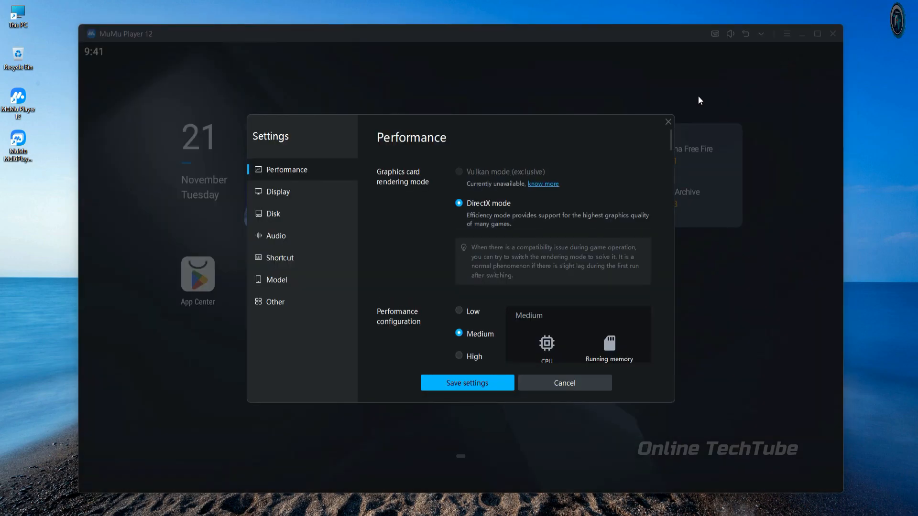
scroll(down, 3)
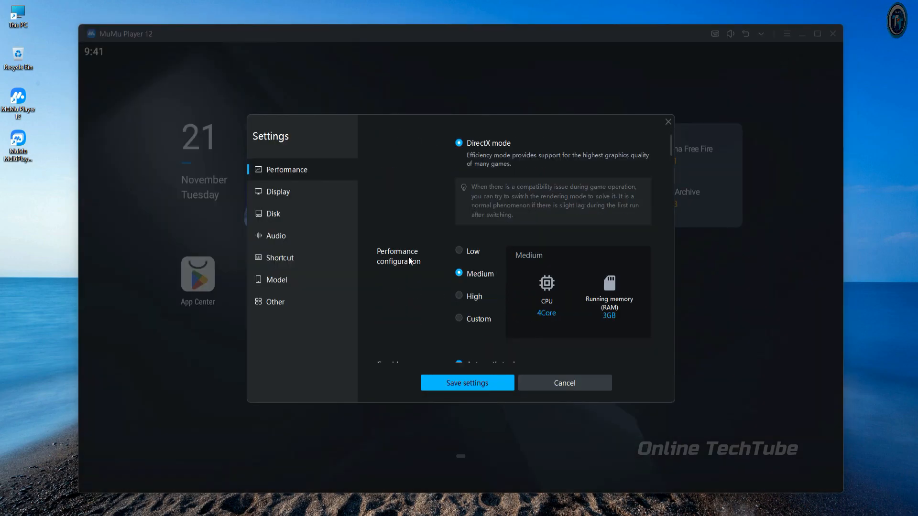
click(278, 191)
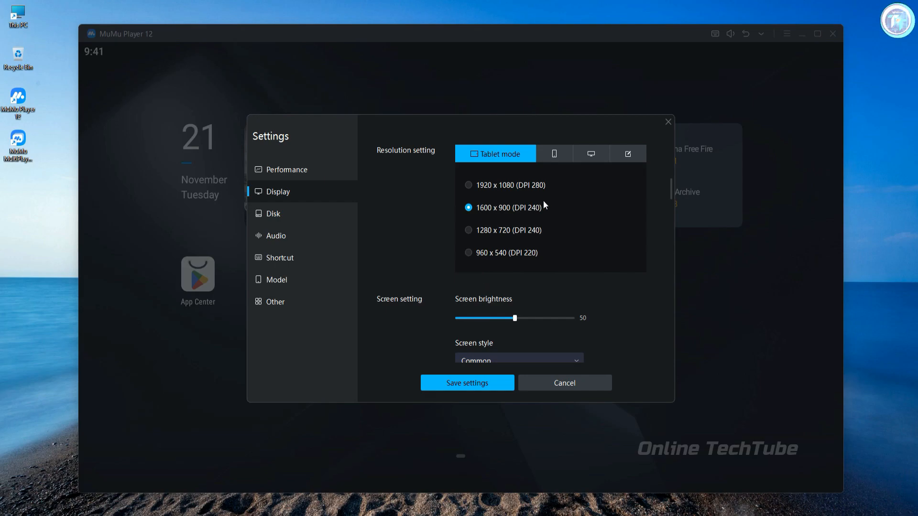
scroll(down, 3)
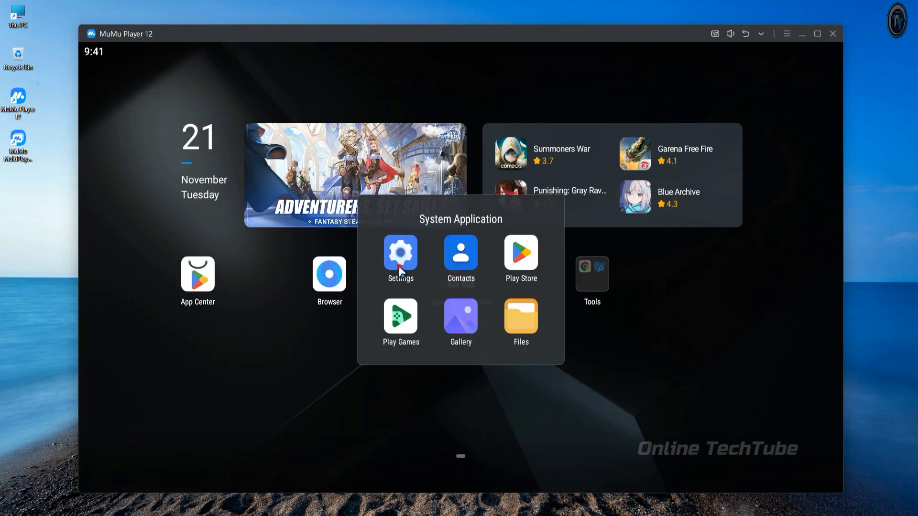
click(400, 255)
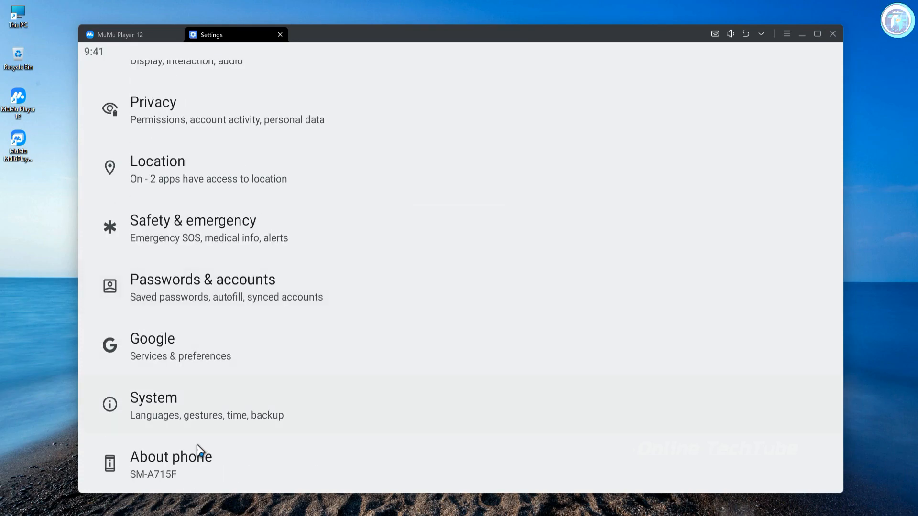
click(171, 457)
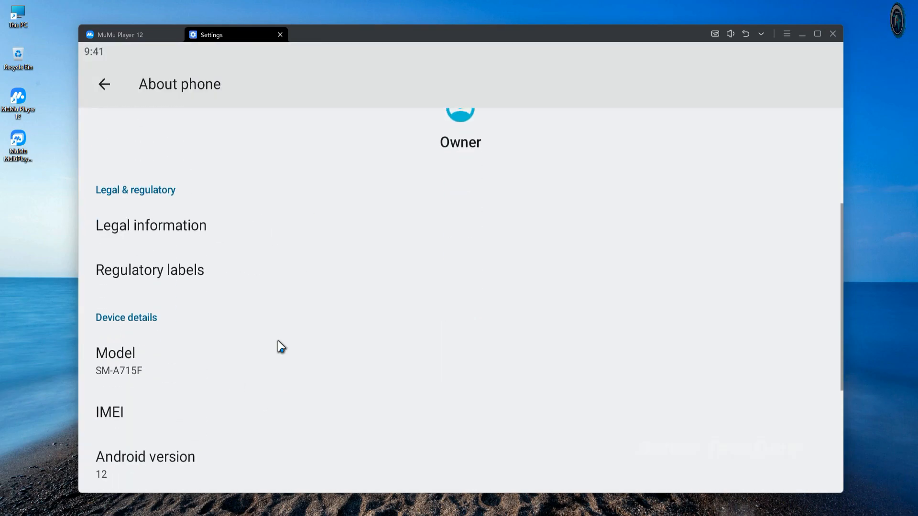
click(144, 464)
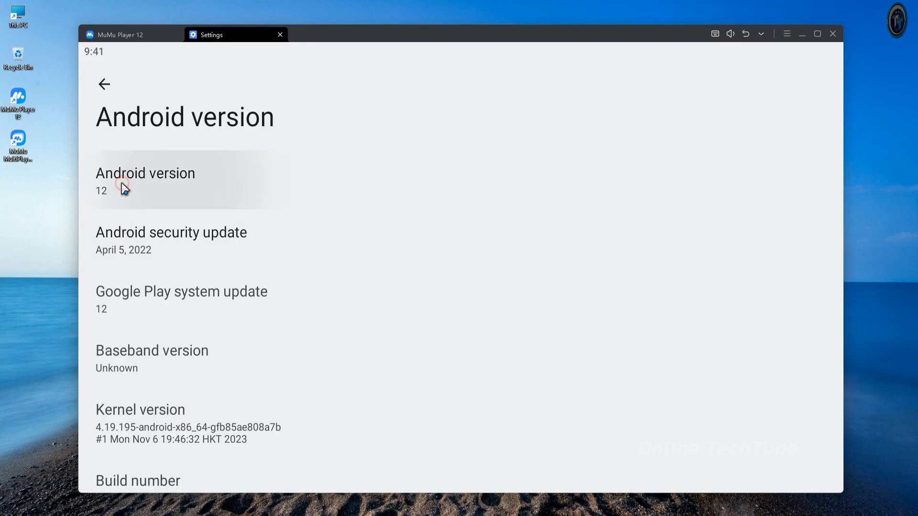
click(145, 180)
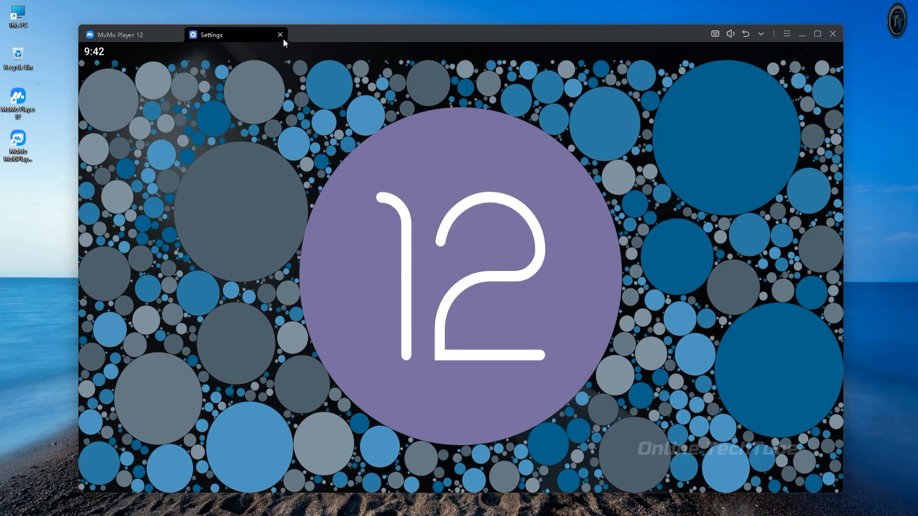
click(280, 34)
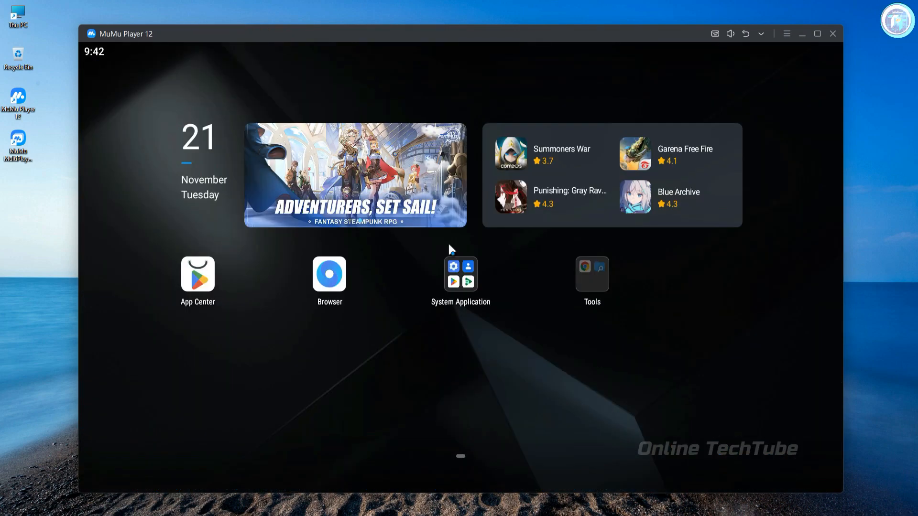
mouse_move(460, 284)
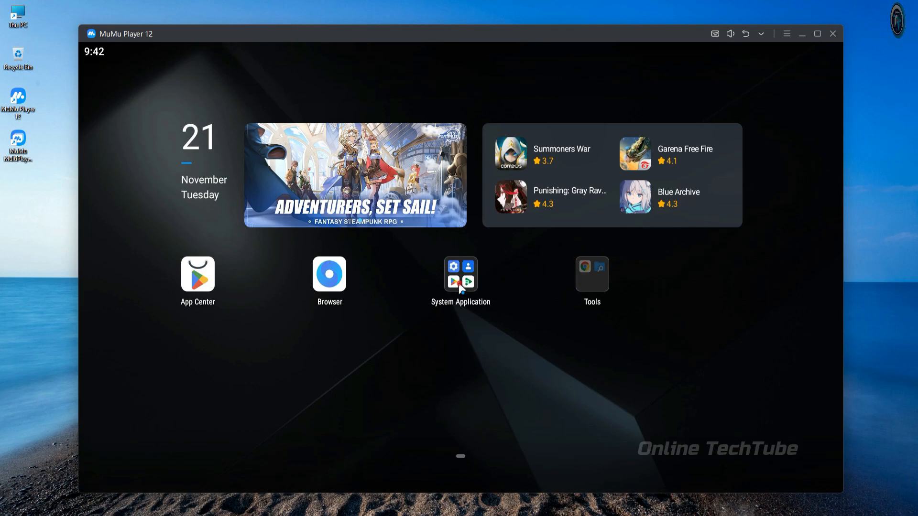
Sign in to Google Play, then view the Free Fire MAX and Battlegrounds Mobile India pages
click(197, 274)
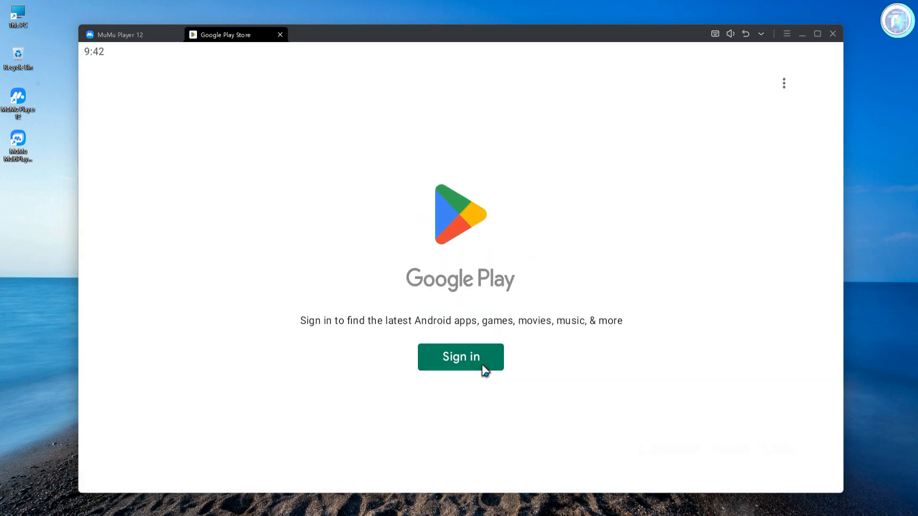
click(460, 357)
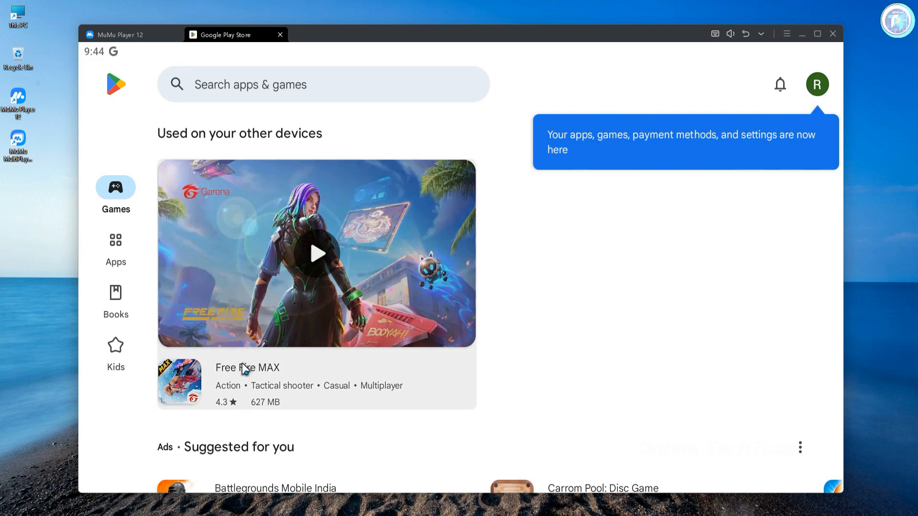
click(247, 381)
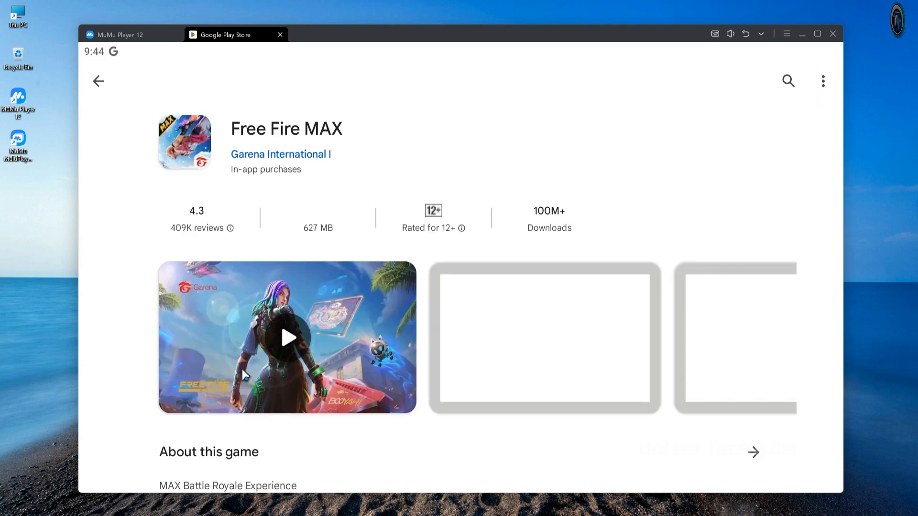
scroll(down, 3)
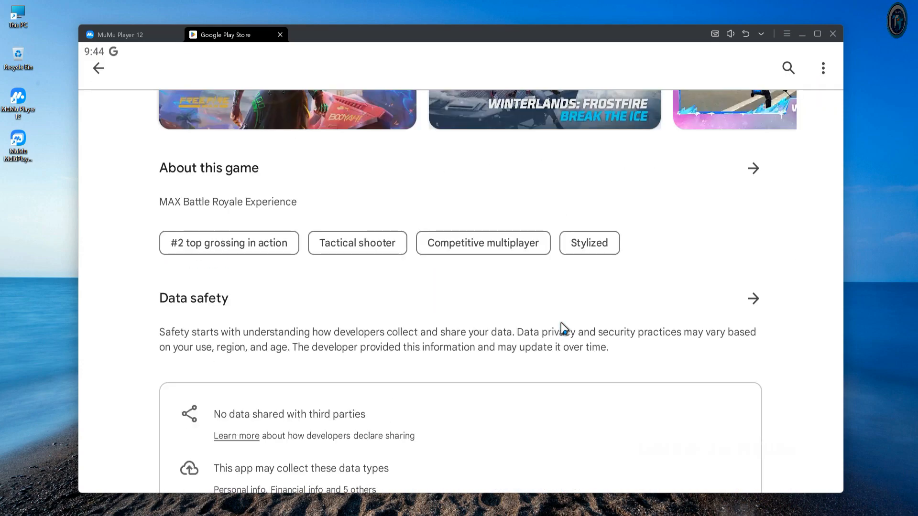
click(98, 68)
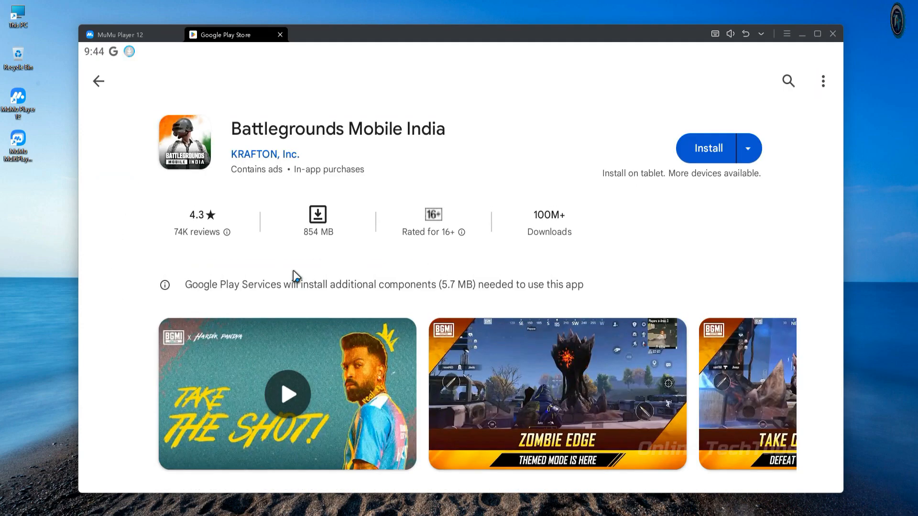
Return to Free Fire MAX, install it, and close the Google Play Store tab
click(98, 81)
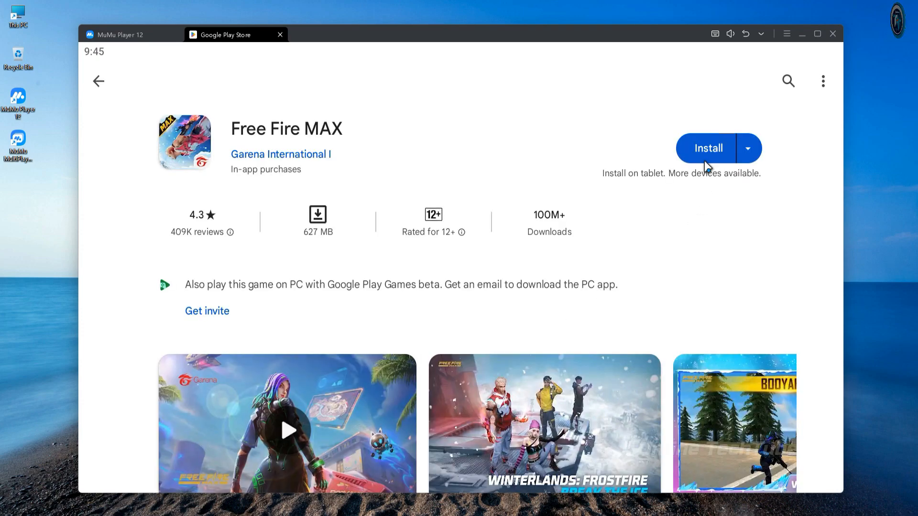
click(708, 148)
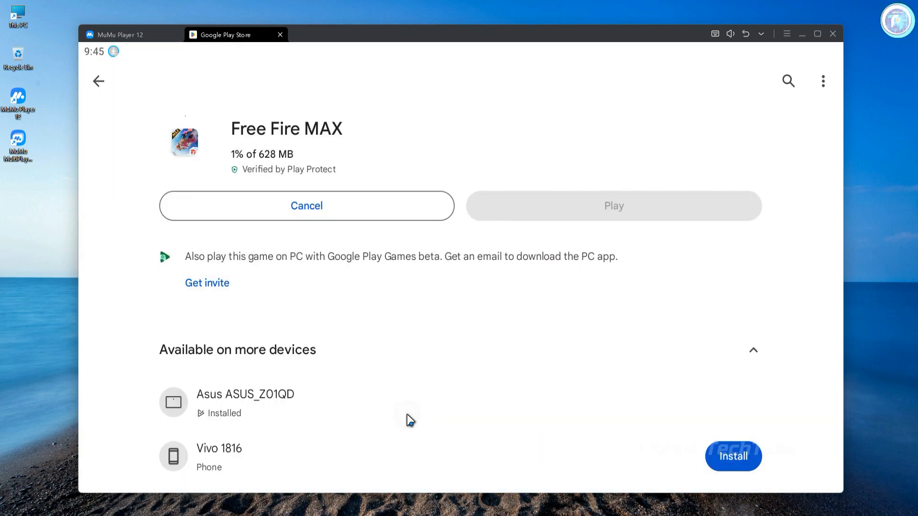
mouse_move(480, 153)
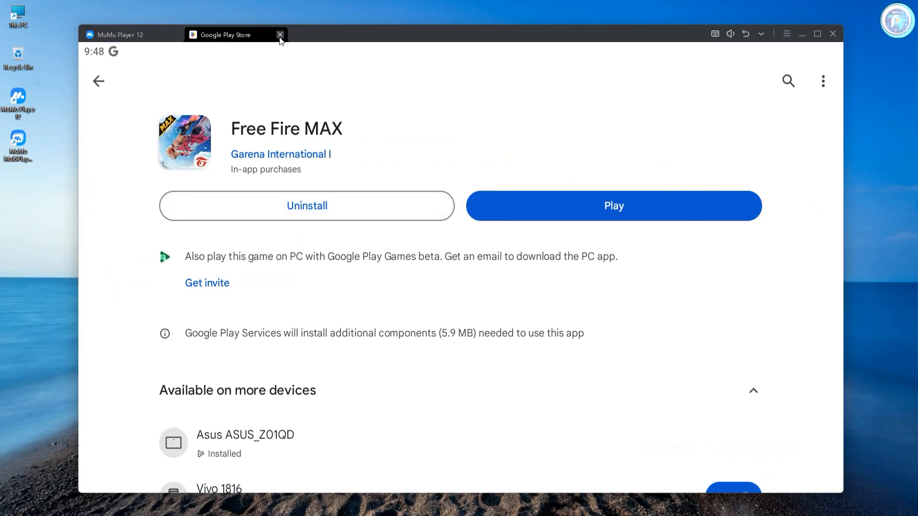
click(280, 34)
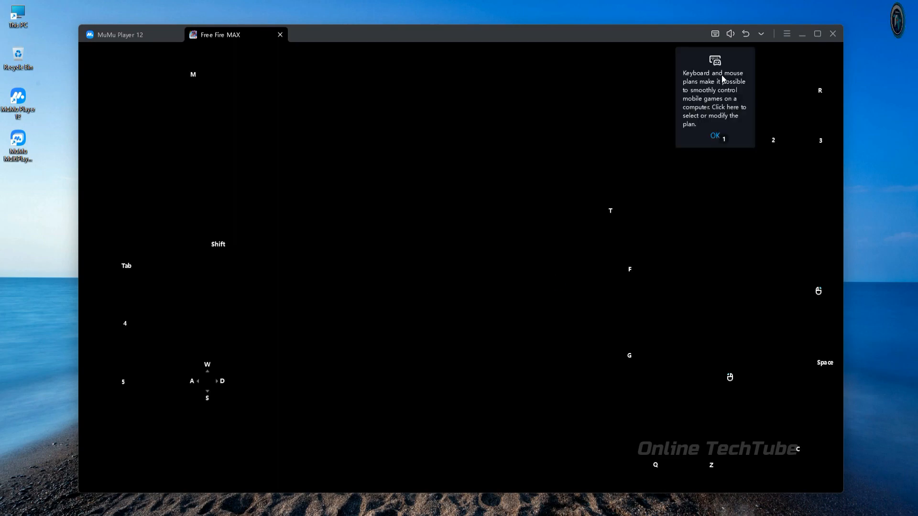
Dismiss the keyboard plan tip and open Keyboard and mouse settings
click(713, 136)
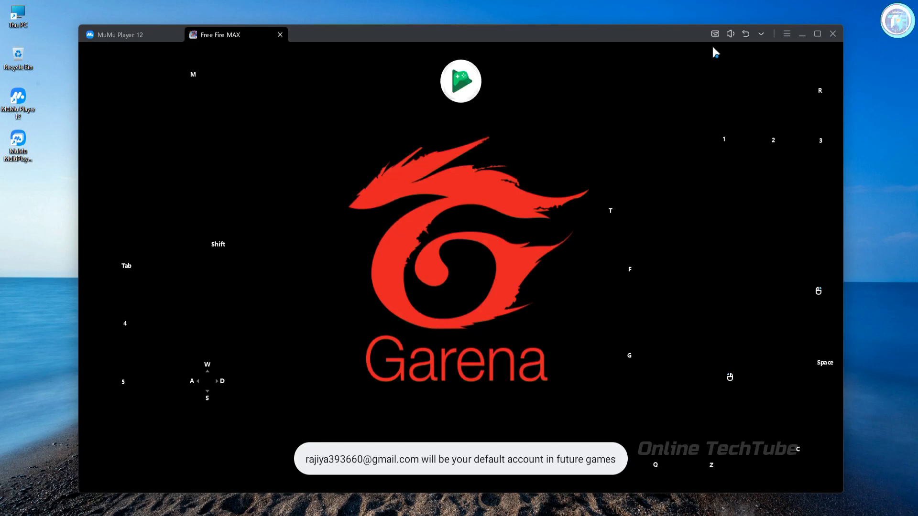
click(714, 33)
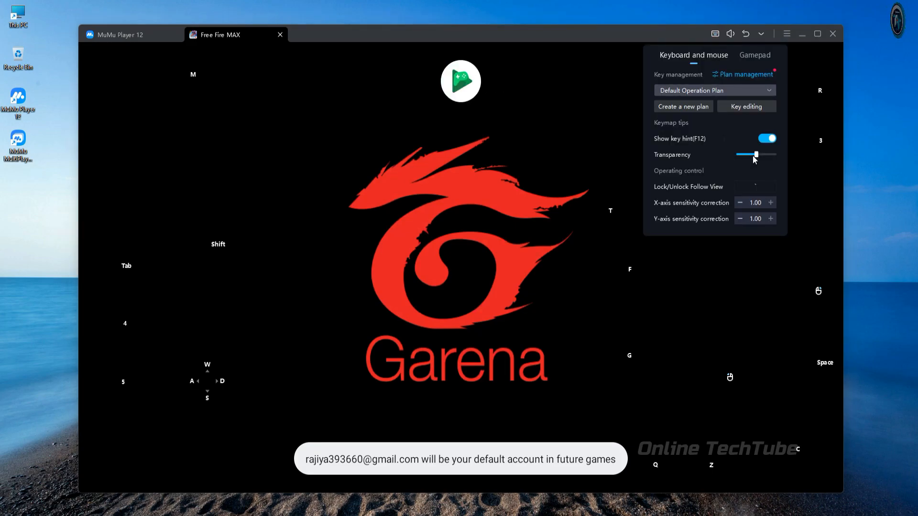